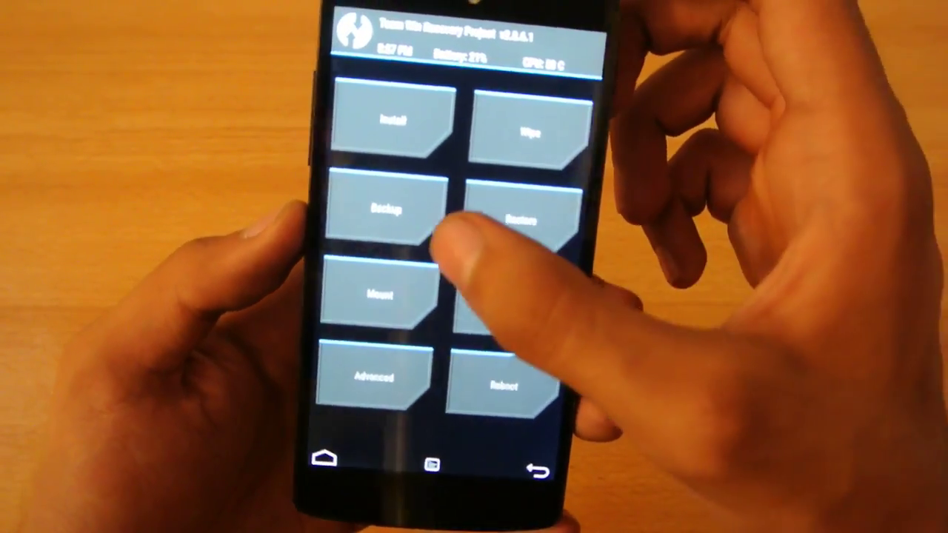
# Start Install from the TWRP main menu and browse the /sdcard folders for a zip.
pyautogui.click(385, 210)
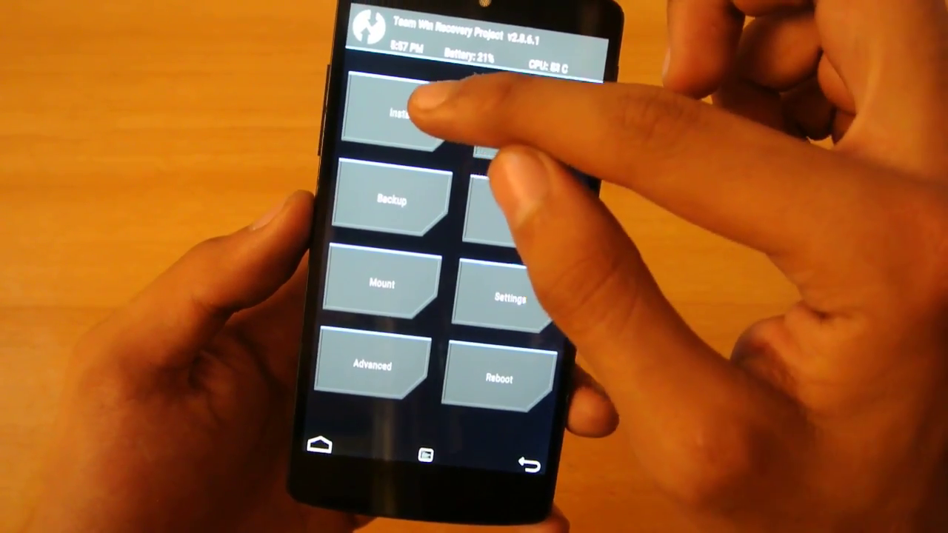
pyautogui.click(399, 111)
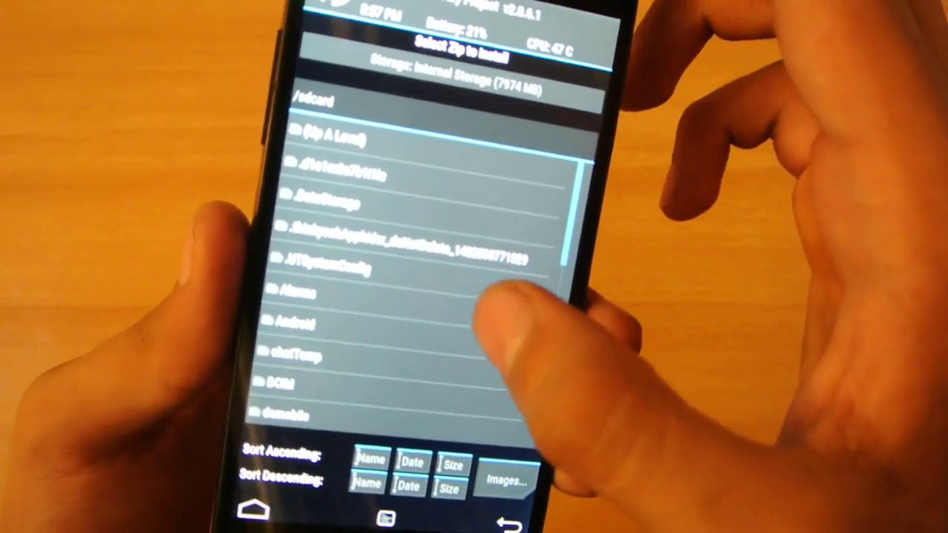
pyautogui.scroll(-3)
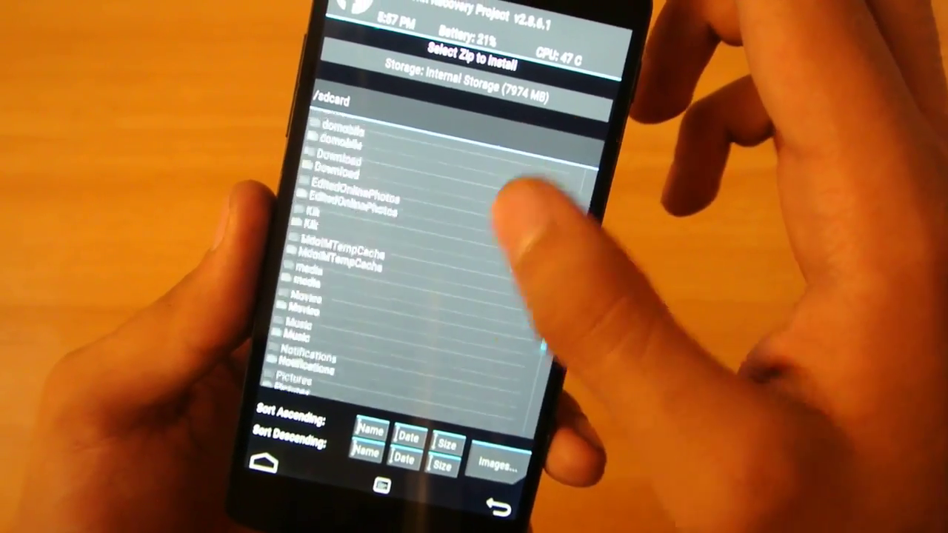